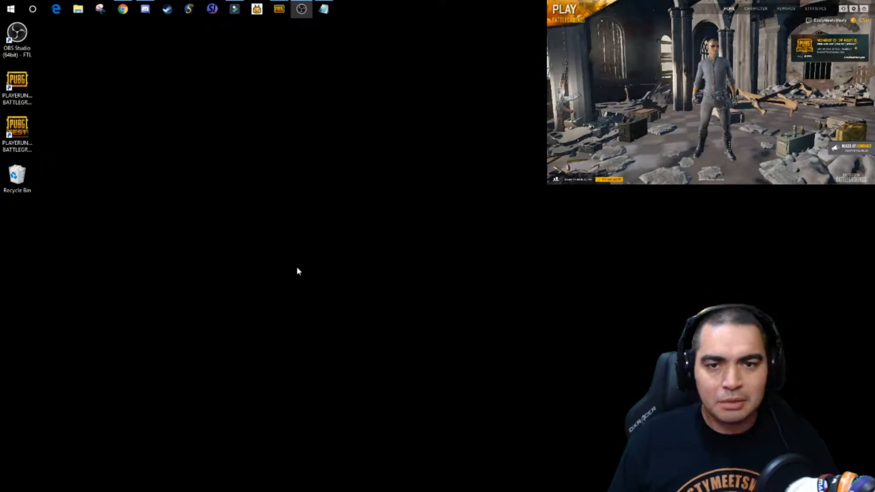
Search the Start menu for 'cmd' to surface Command Prompt
click(32, 10)
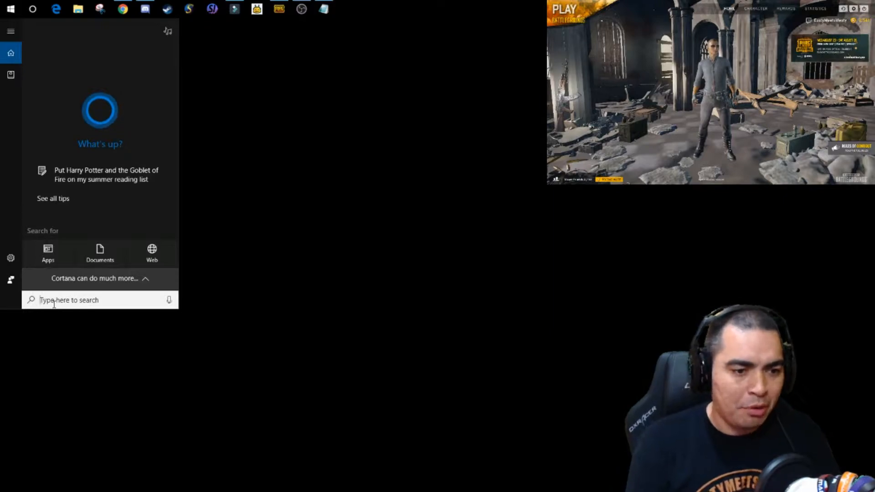
text(cmd)
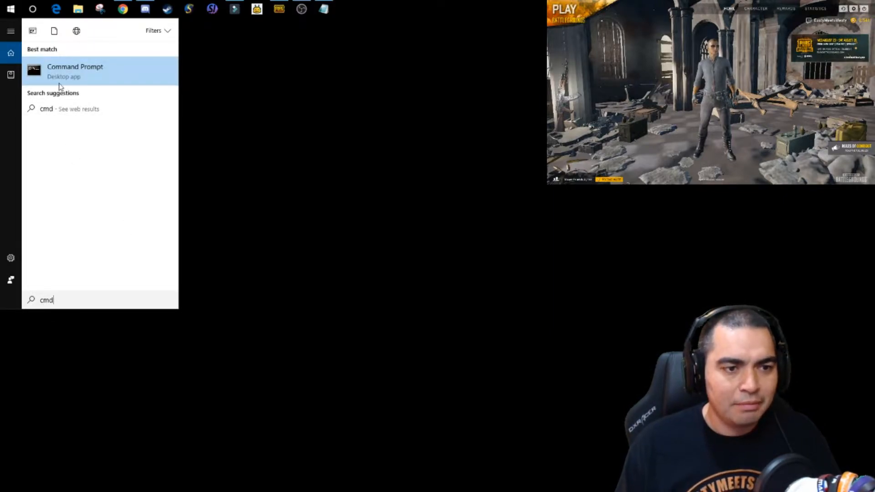
Launch Command Prompt from the results and move its window lower on the desktop
click(75, 71)
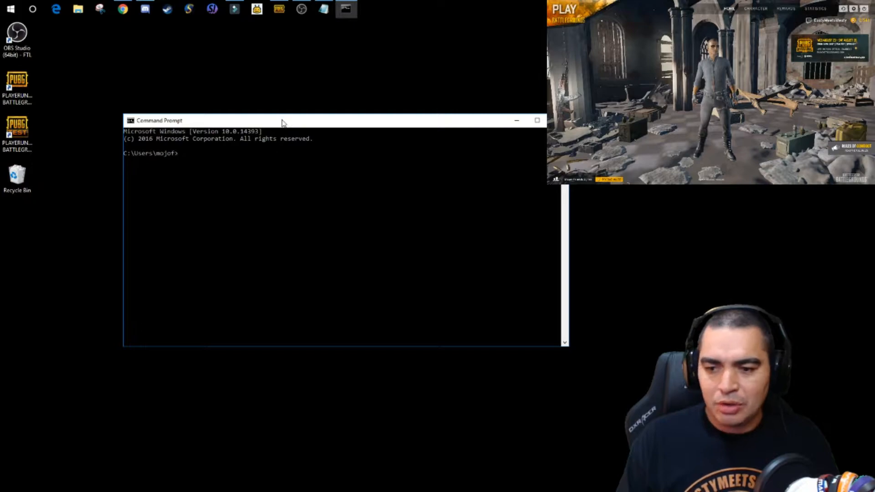
drag(282, 120, 175, 238)
text(Tas)
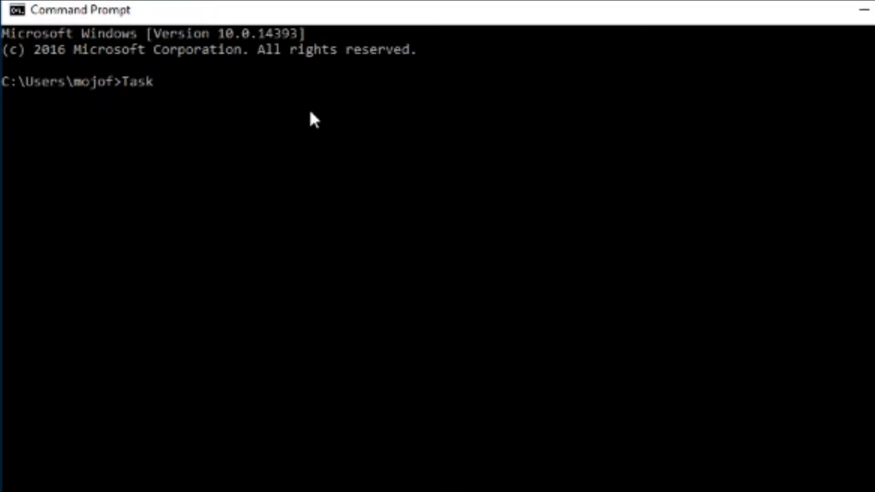
Type the command 'Taskkill /IM TSLgame.exe /F' at the prompt
text(kill)
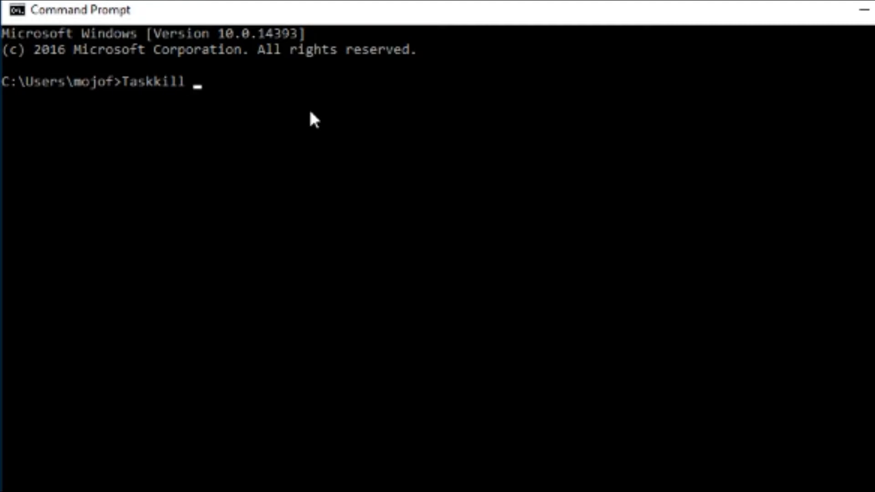
text(/IM)
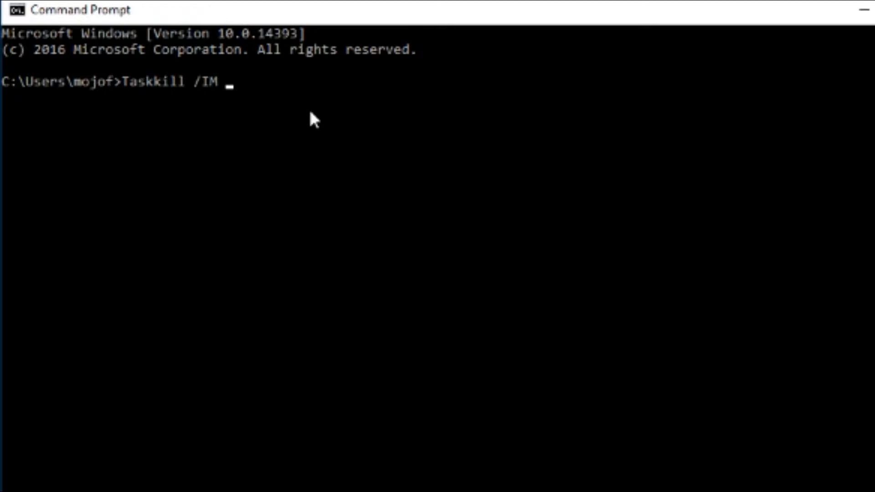
text(TSL)
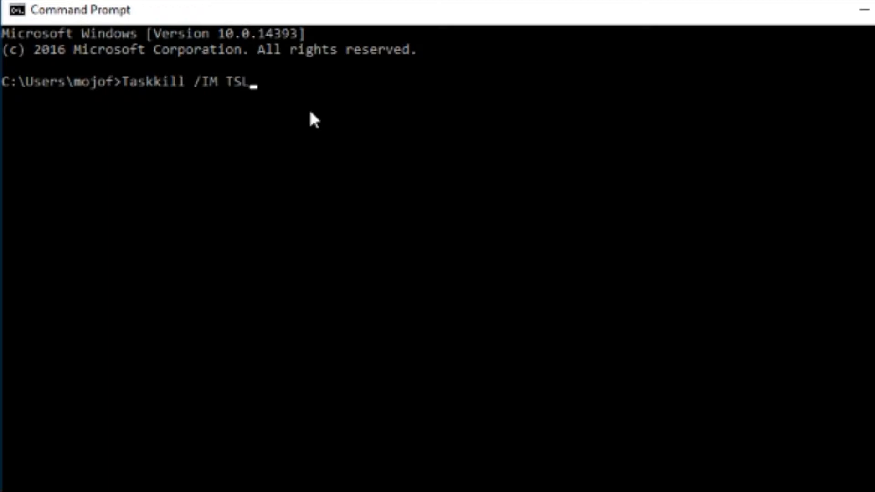
text(game.e)
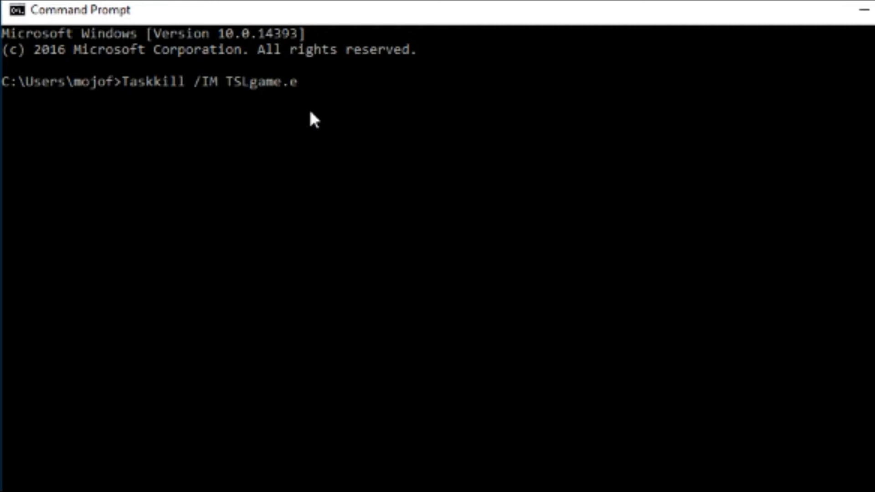
text(xe /F)
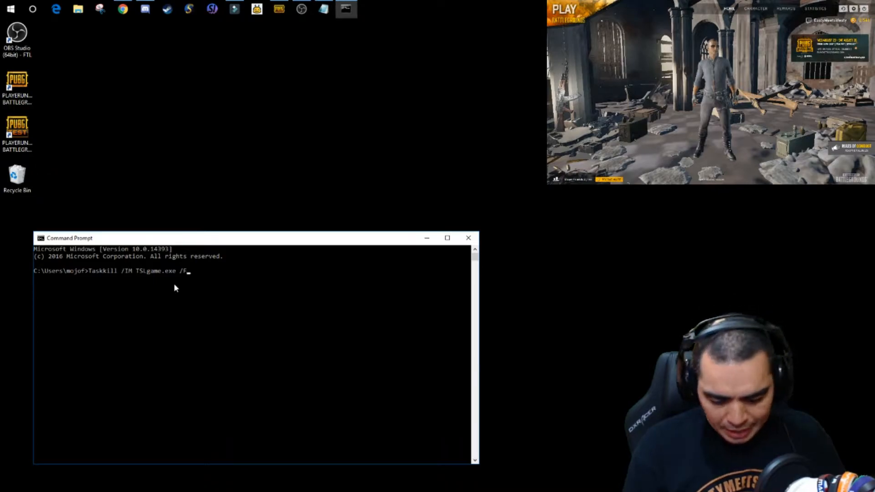
Run 'Taskkill /IM TSLgame.exe /F' to terminate TslGame.exe and get the SUCCESS message
key(Enter)
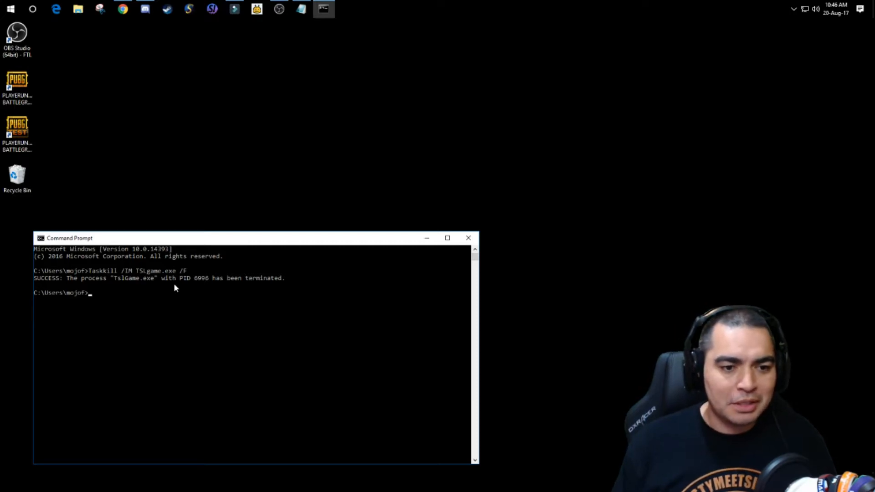
mouse_move(485, 366)
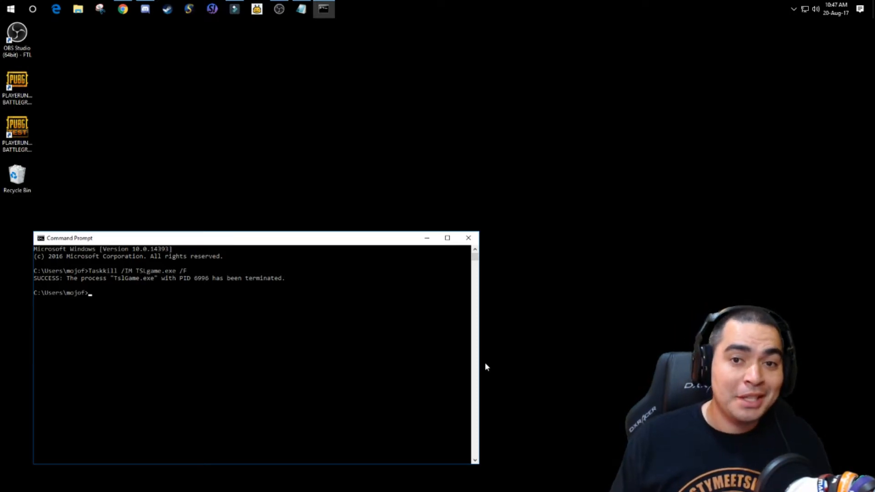